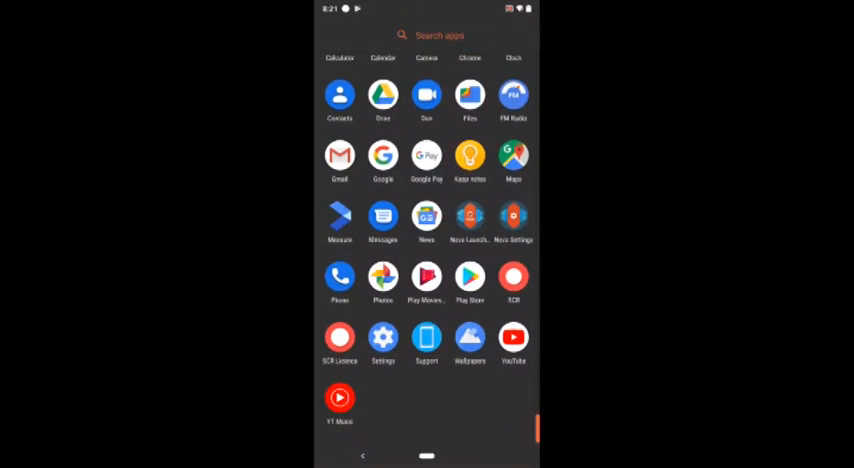
# - Leave the app drawer and enter Nova Settings from the home screen icon
pyautogui.scroll(-3)
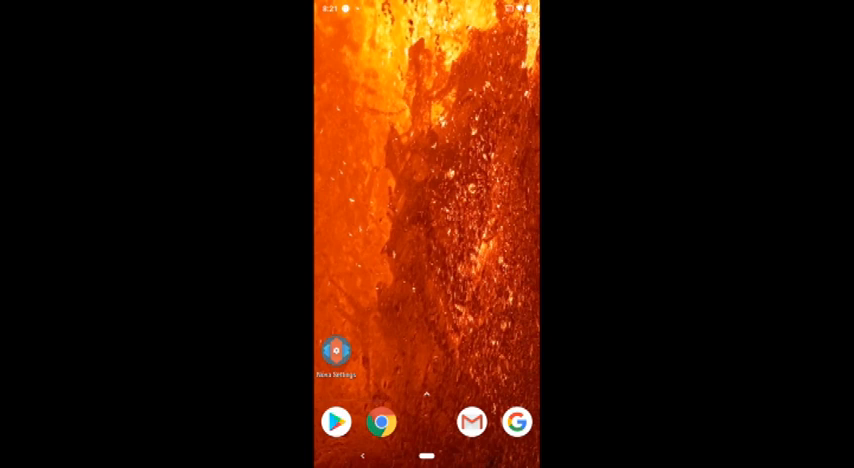
pyautogui.click(336, 352)
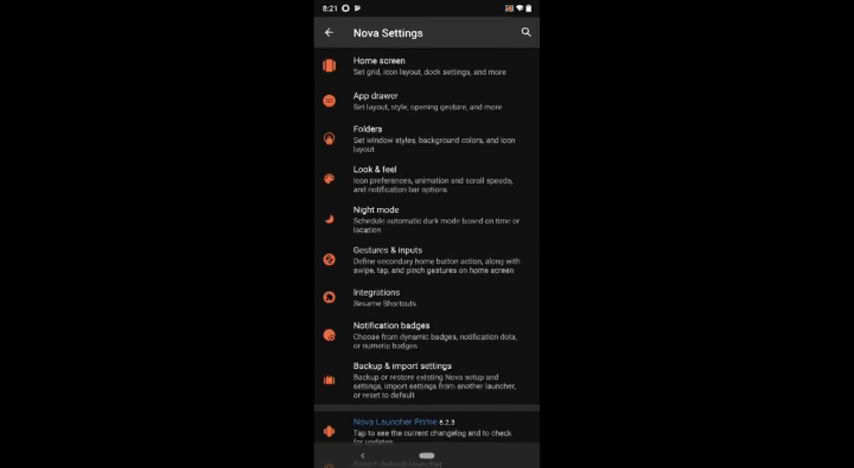
# - Set the home screen transition effect to Accordion under Home screen settings
pyautogui.click(390, 64)
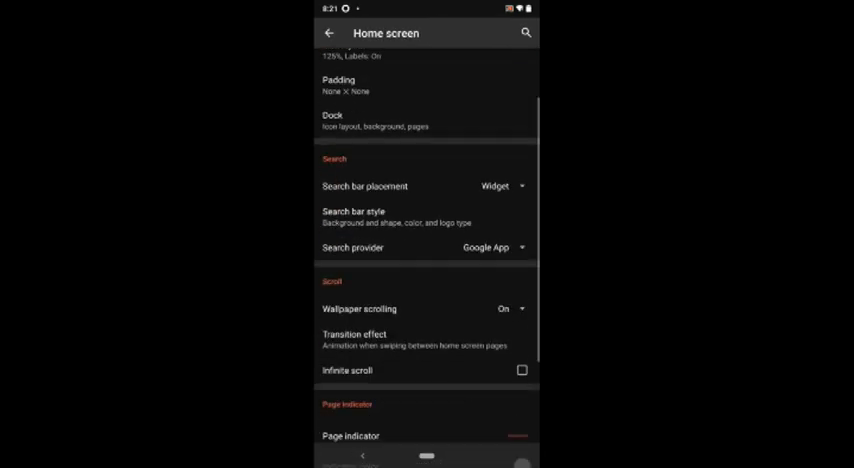
pyautogui.scroll(-3)
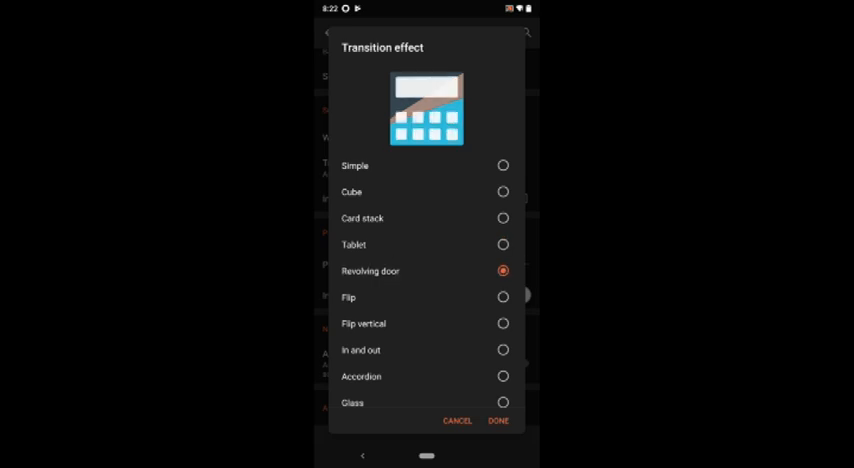
pyautogui.click(504, 324)
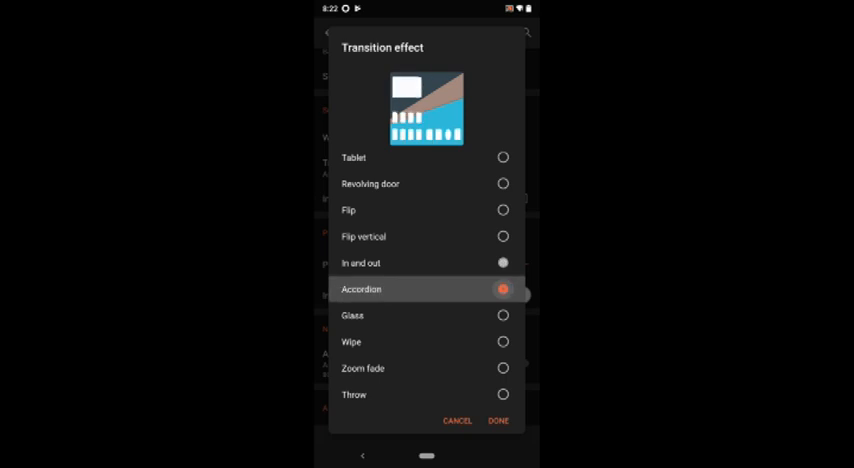
pyautogui.click(504, 340)
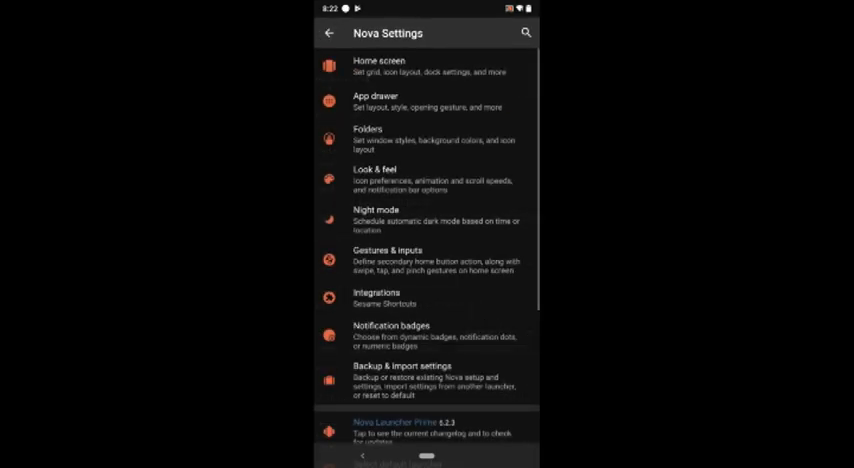
# - Browse the Apps and Shortcuts choices available for the Swipe down gesture
pyautogui.click(388, 262)
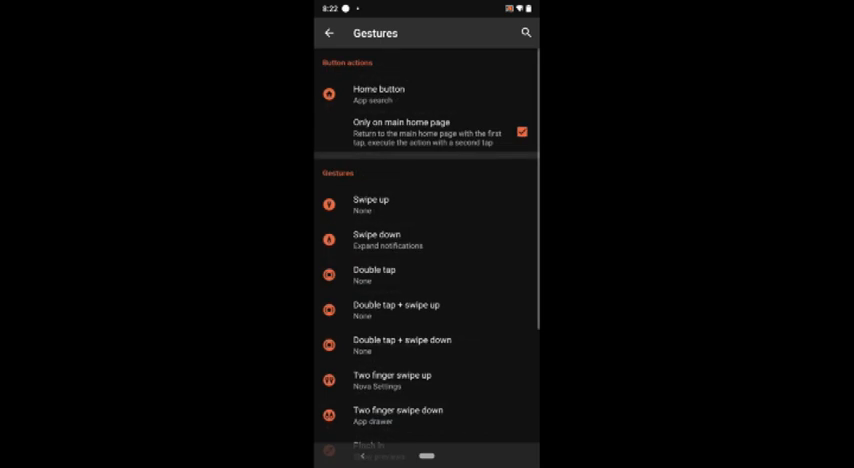
pyautogui.scroll(-3)
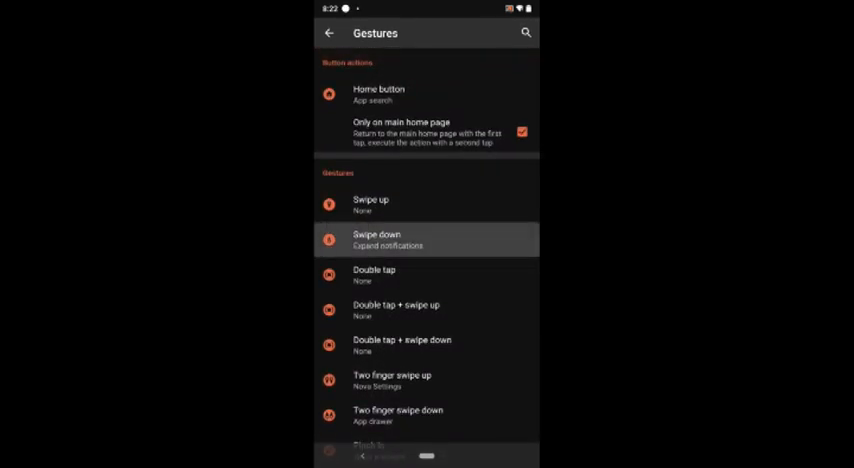
pyautogui.click(424, 238)
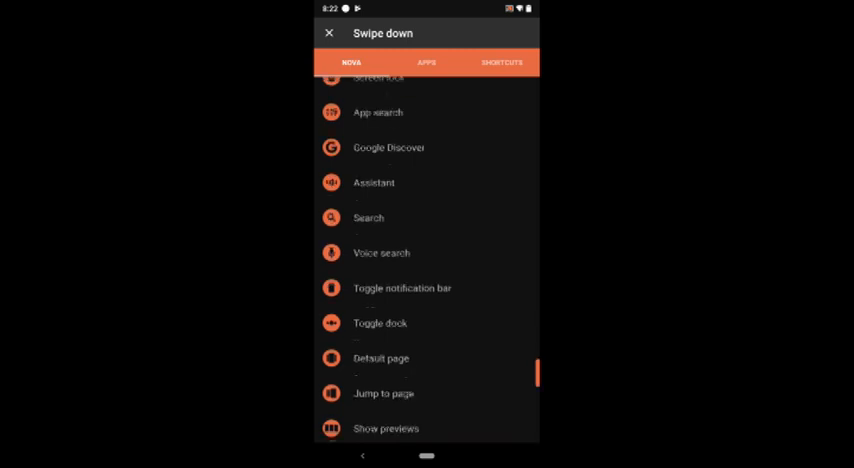
pyautogui.click(428, 62)
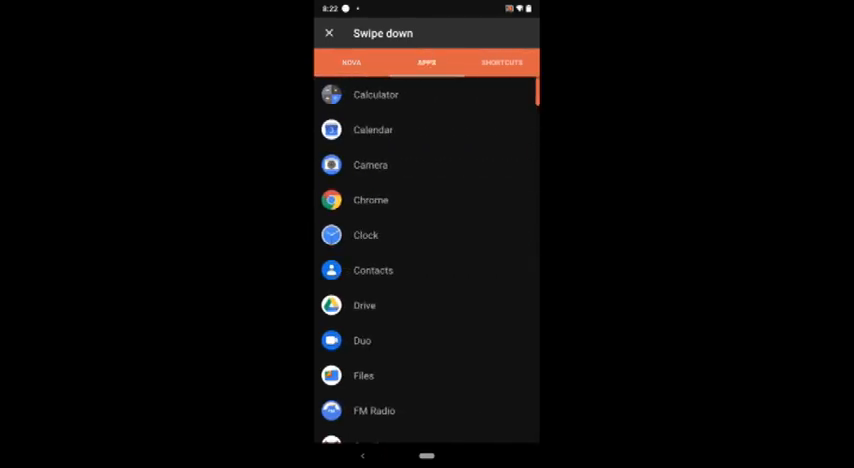
pyautogui.scroll(-3)
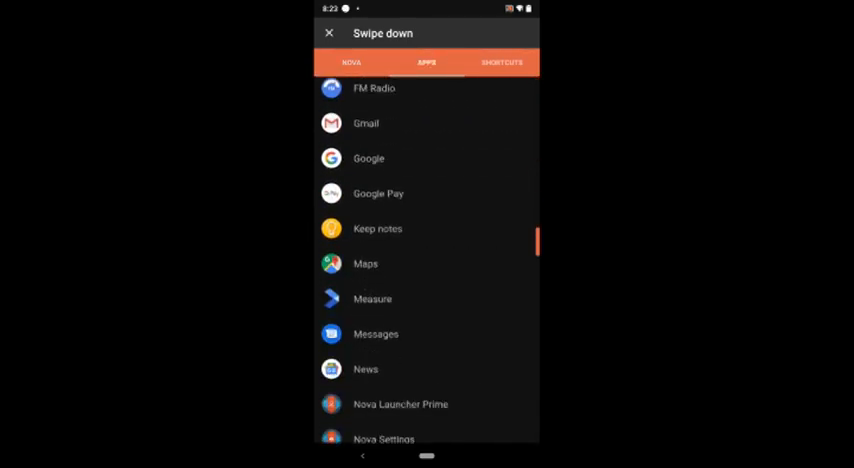
pyautogui.click(502, 62)
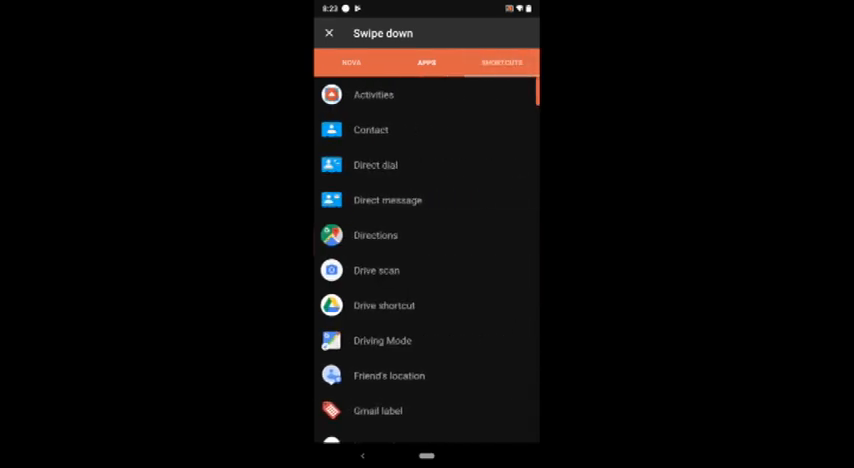
pyautogui.click(500, 62)
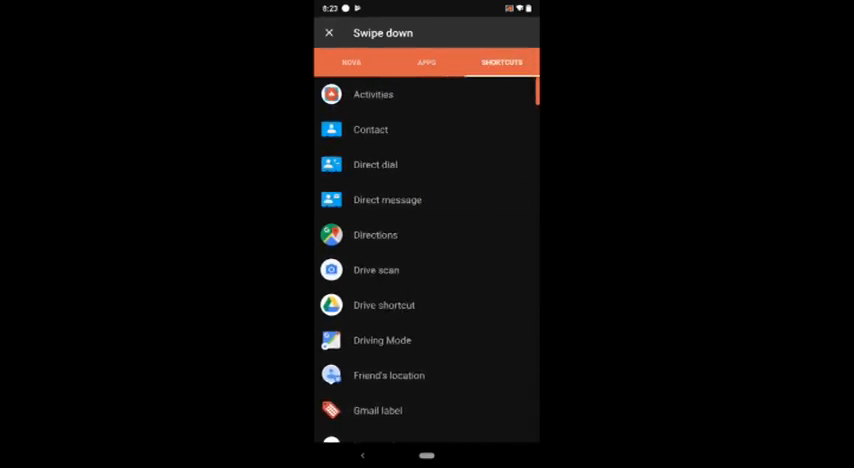
pyautogui.scroll(-3)
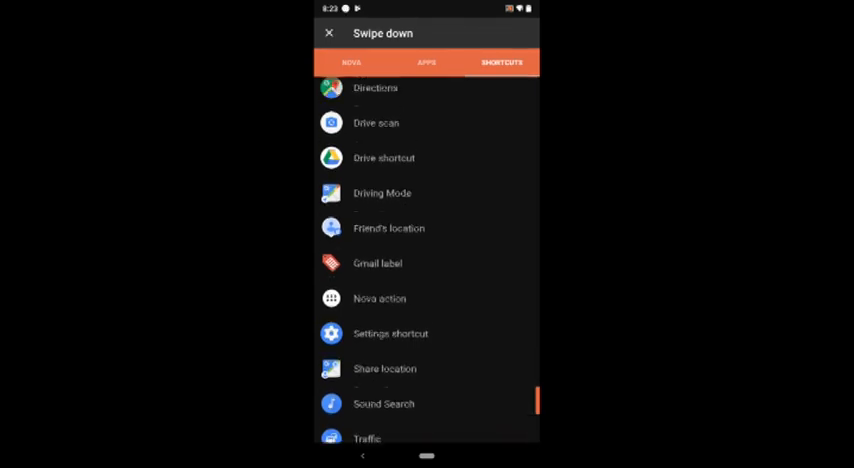
# - Assign App search from the Nova actions to the Swipe down gesture
pyautogui.click(352, 62)
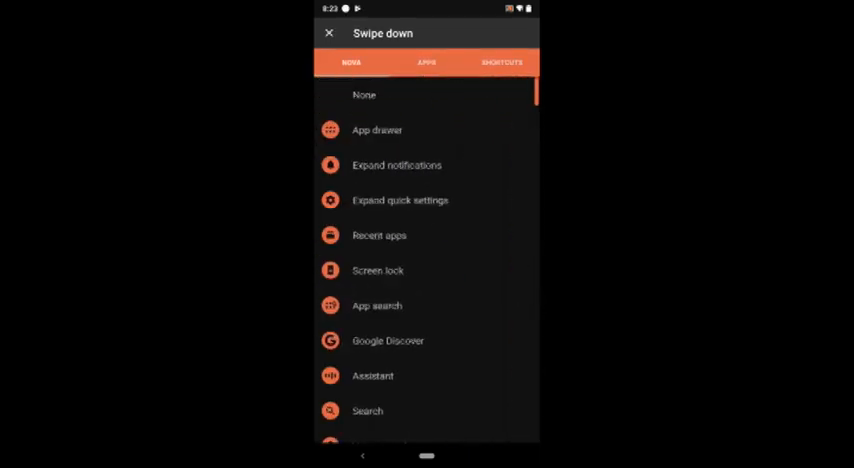
pyautogui.scroll(-3)
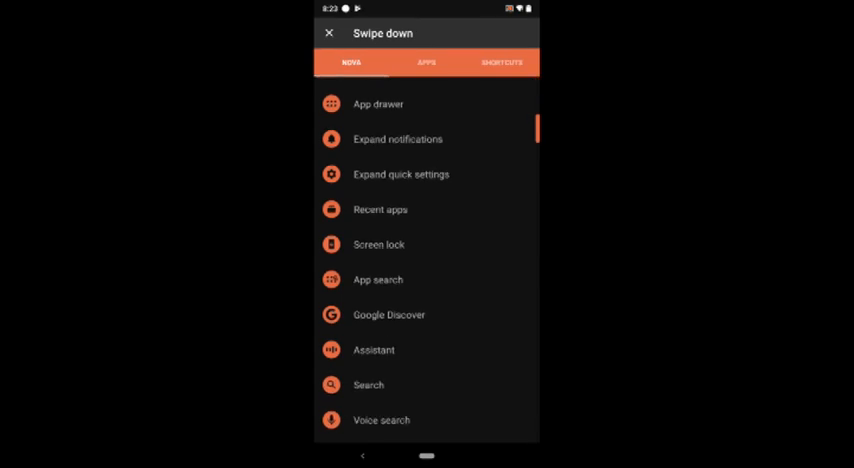
pyautogui.click(328, 32)
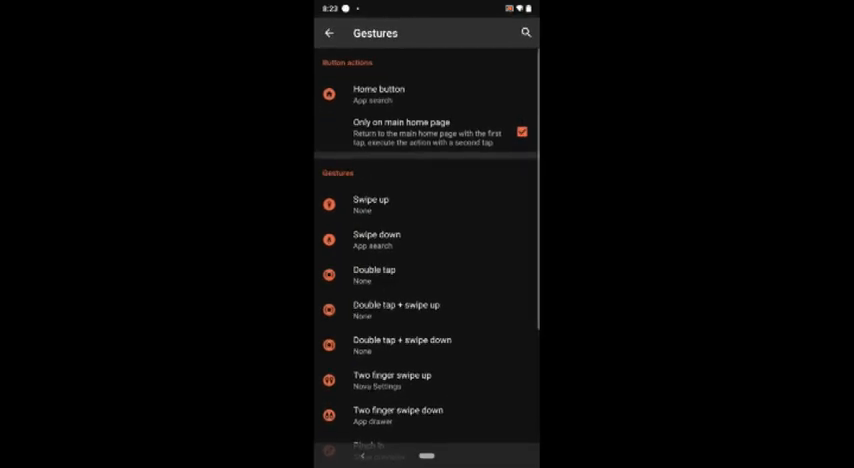
pyautogui.scroll(-3)
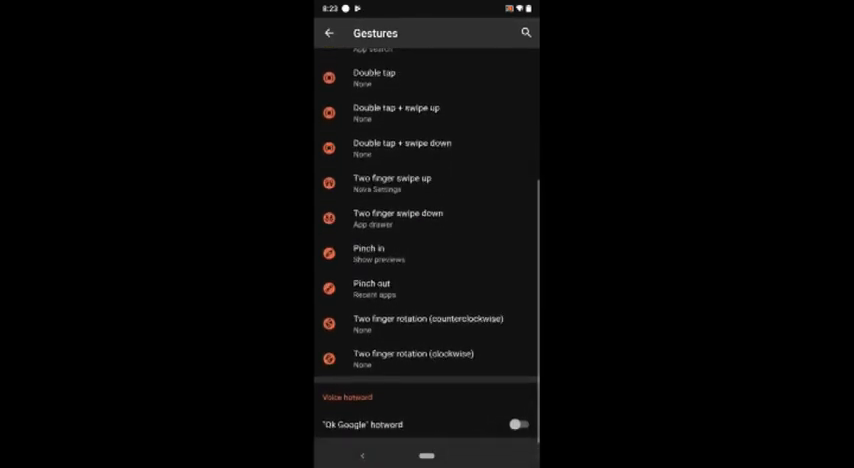
pyautogui.scroll(-3)
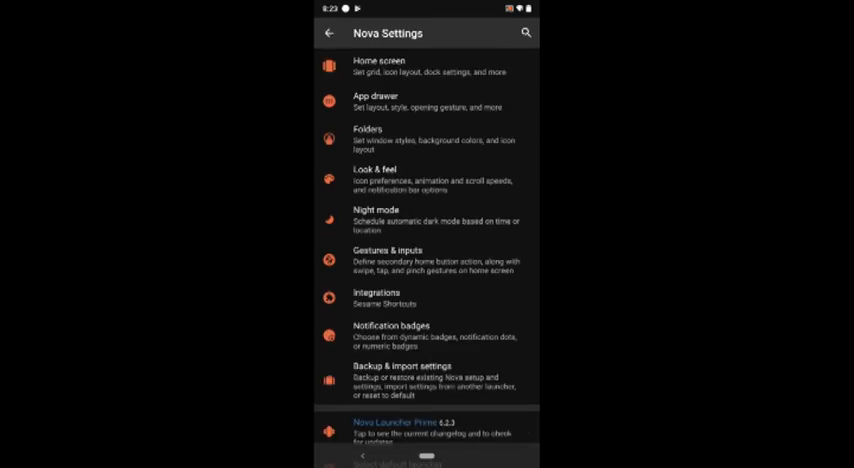
# - Enable Dynamic badges and grant Nova Launcher notification access
pyautogui.click(400, 338)
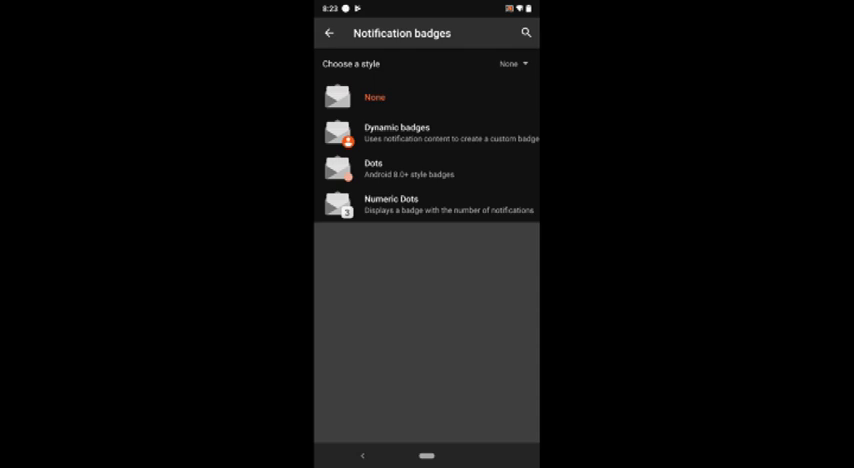
pyautogui.click(402, 132)
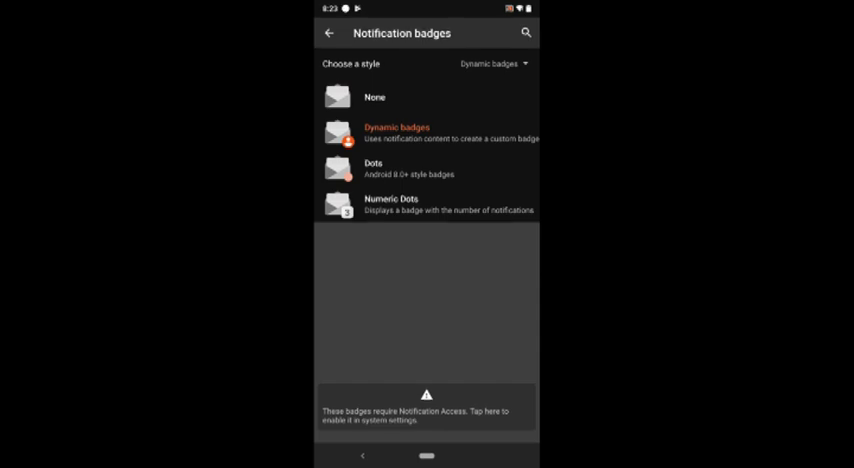
pyautogui.click(428, 412)
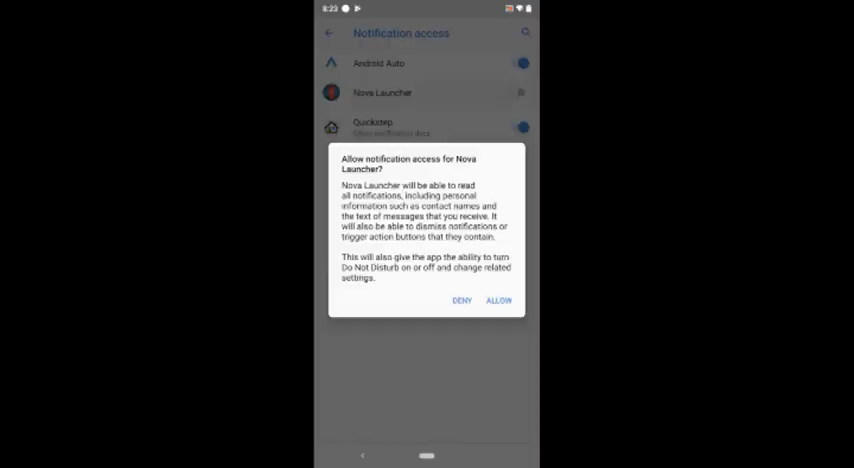
pyautogui.click(462, 300)
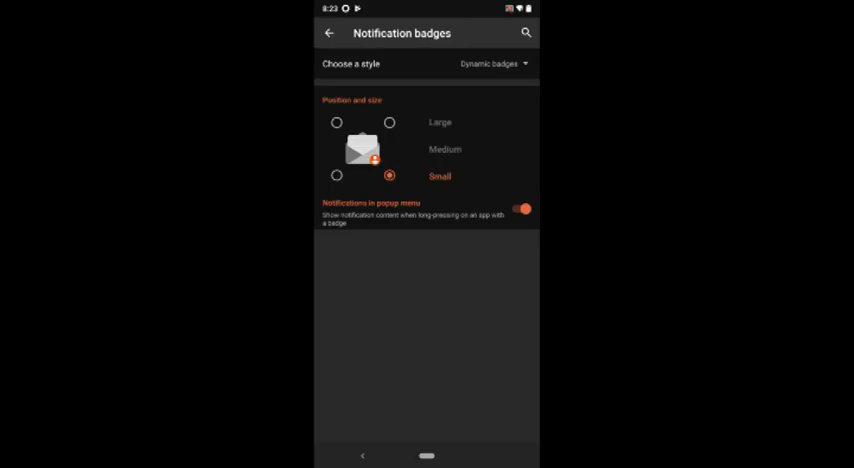
# - Position badges at the top-right corner and switch the style to Numeric Dots
pyautogui.click(332, 122)
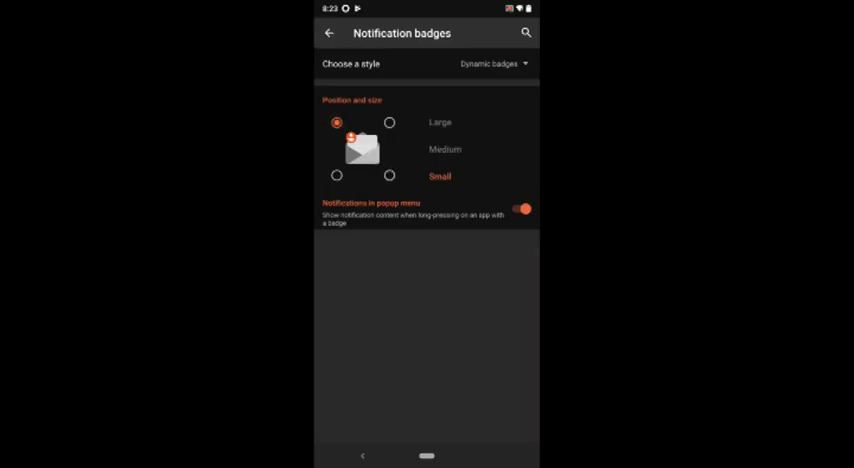
pyautogui.click(388, 122)
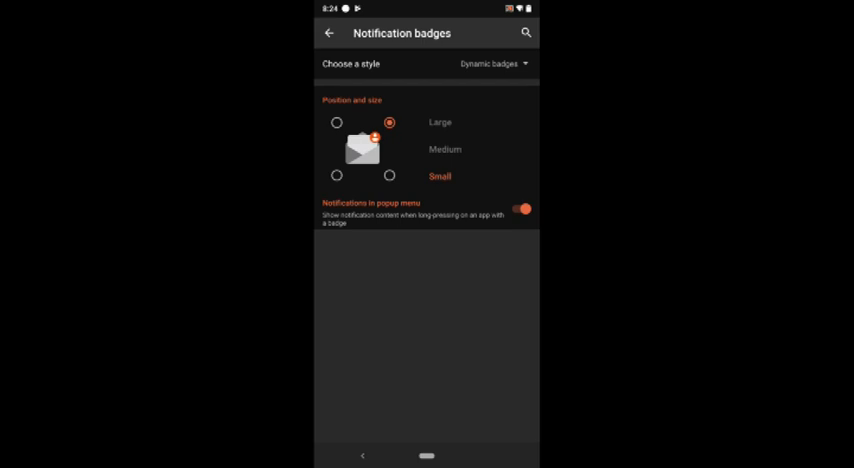
pyautogui.click(496, 64)
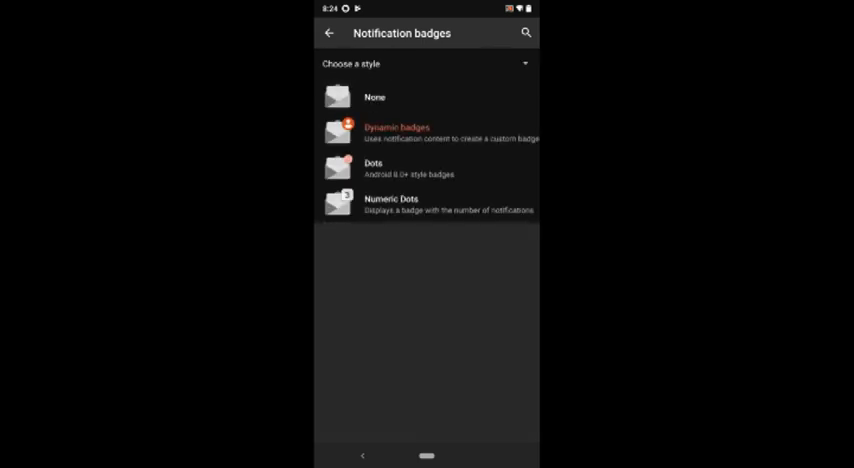
pyautogui.click(372, 164)
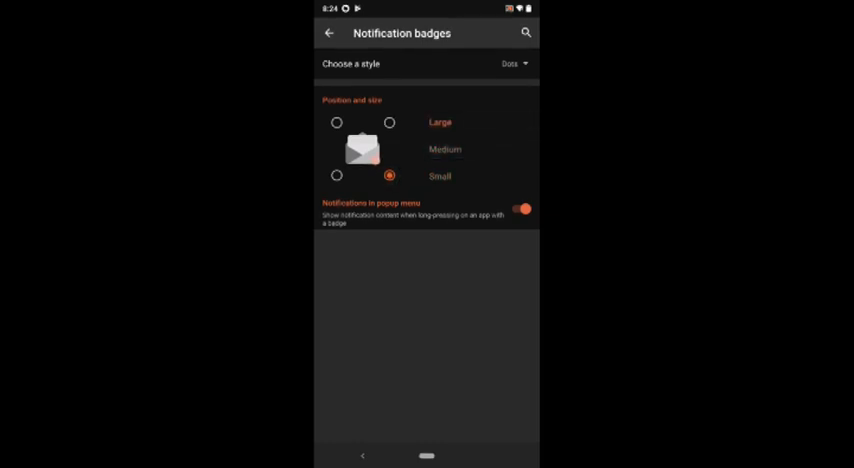
pyautogui.click(512, 64)
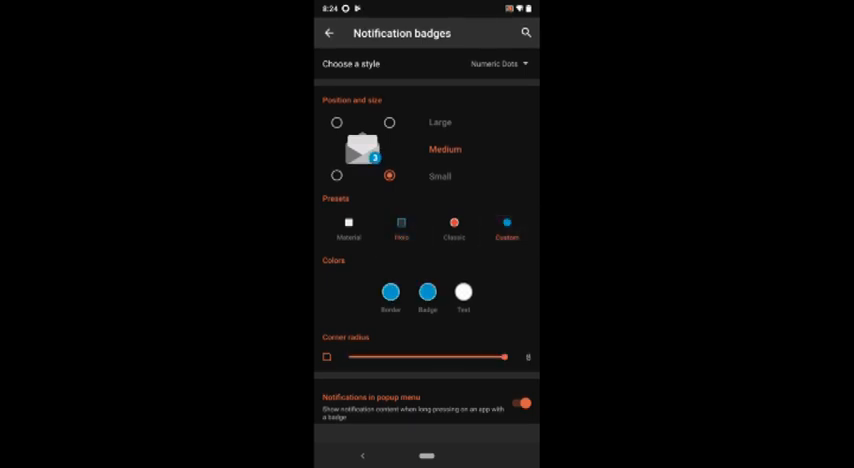
# - Apply the Custom green colour preset and adjust the badge corner radius slider
pyautogui.click(454, 224)
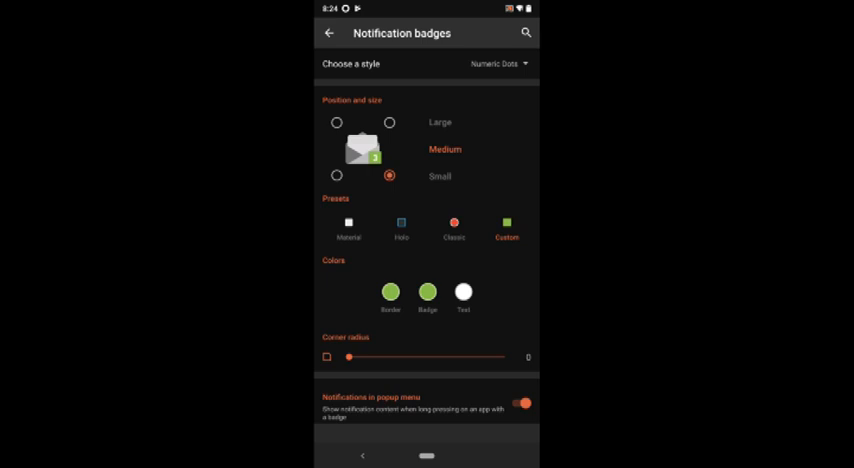
pyautogui.moveTo(350, 356); pyautogui.dragTo(504, 356)
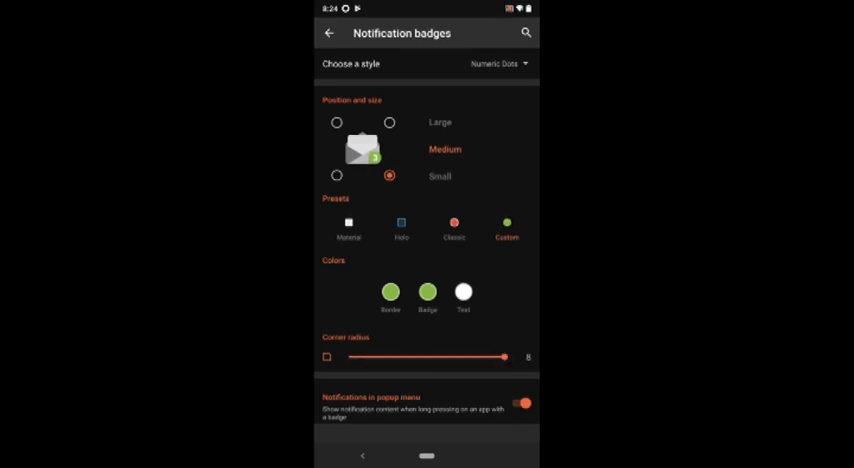
# - Browse App drawer settings, visiting the Hide apps list and Drawer groups pages
pyautogui.click(328, 32)
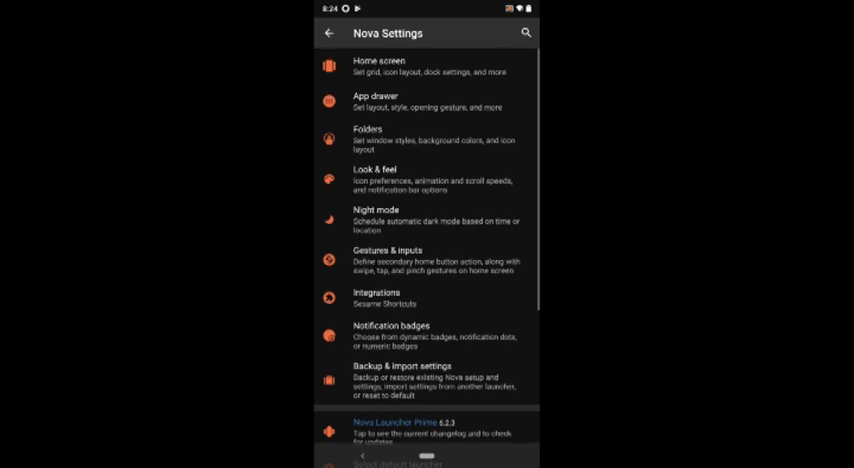
pyautogui.click(374, 100)
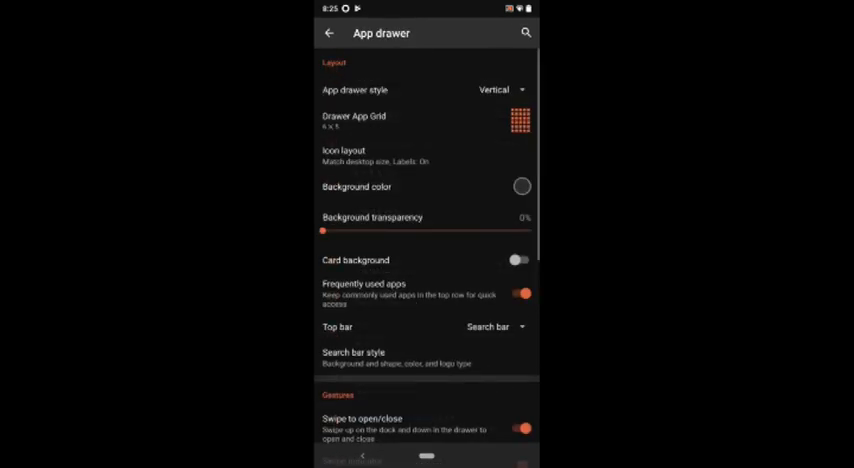
pyautogui.scroll(-3)
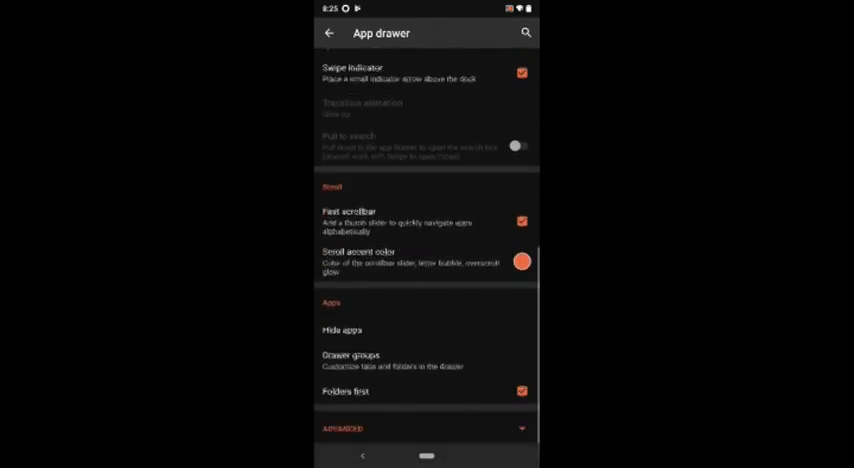
pyautogui.scroll(-3)
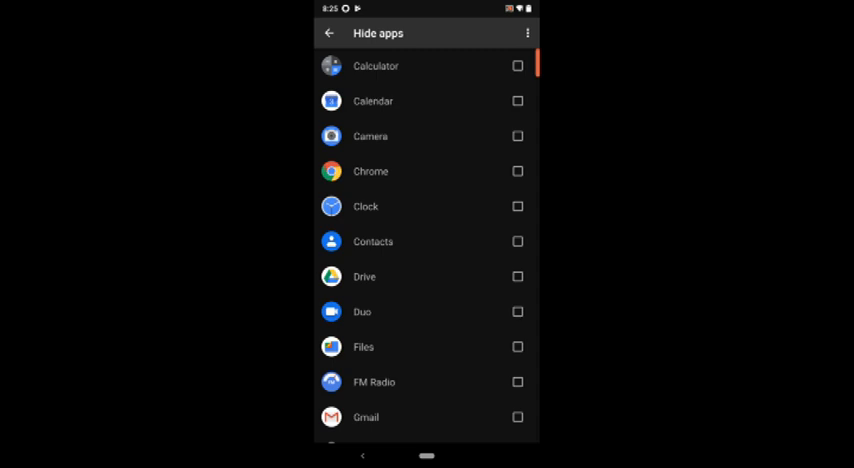
pyautogui.click(330, 32)
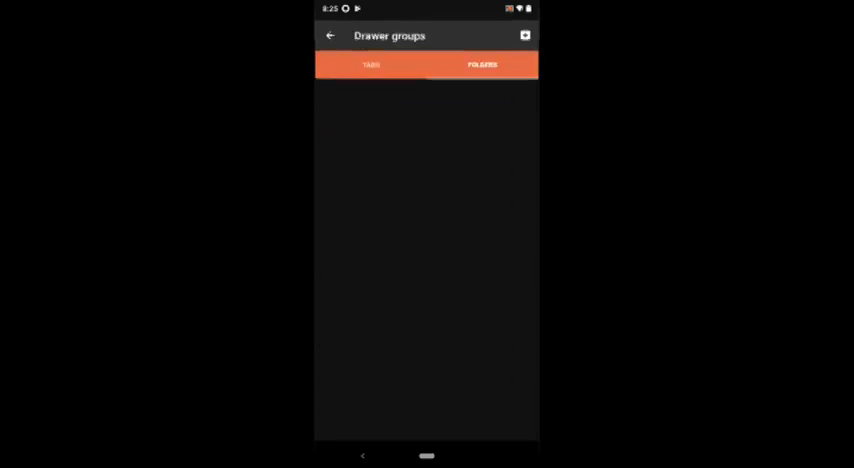
pyautogui.click(334, 36)
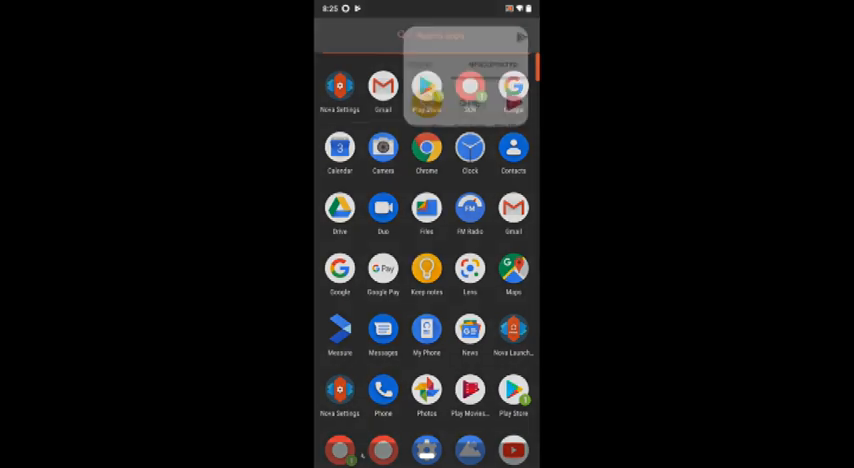
pyautogui.write('cal')
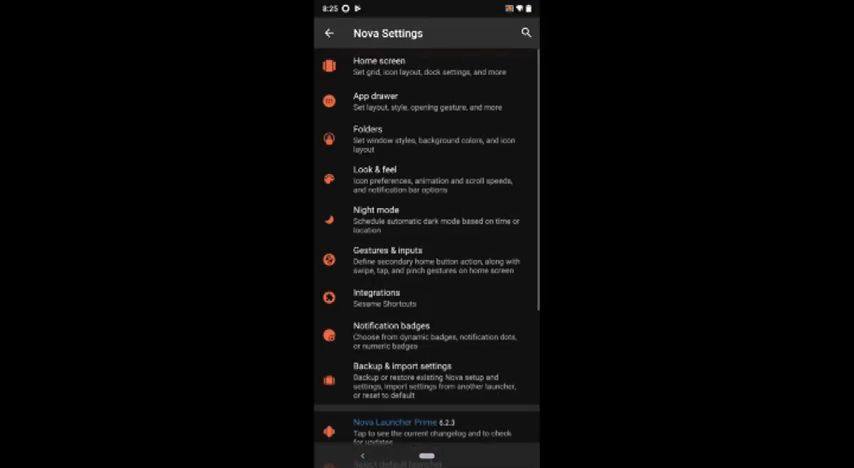
# - Create a Business drawer folder in Drawer groups with Chrome among its apps
pyautogui.click(380, 100)
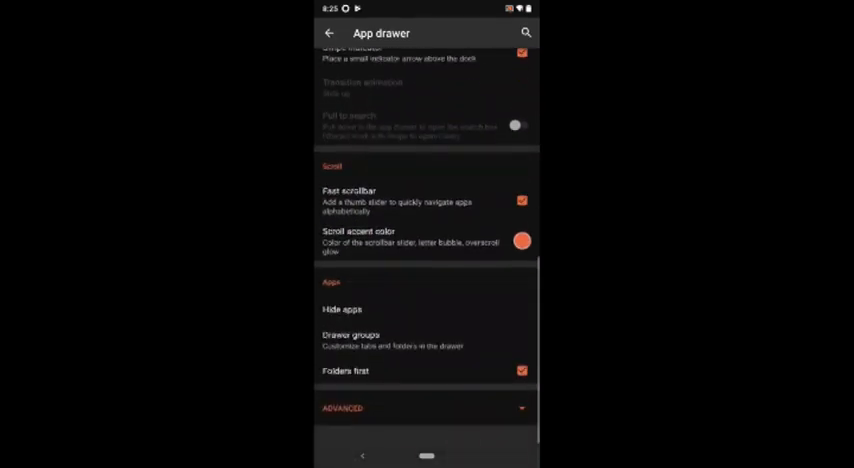
pyautogui.click(352, 340)
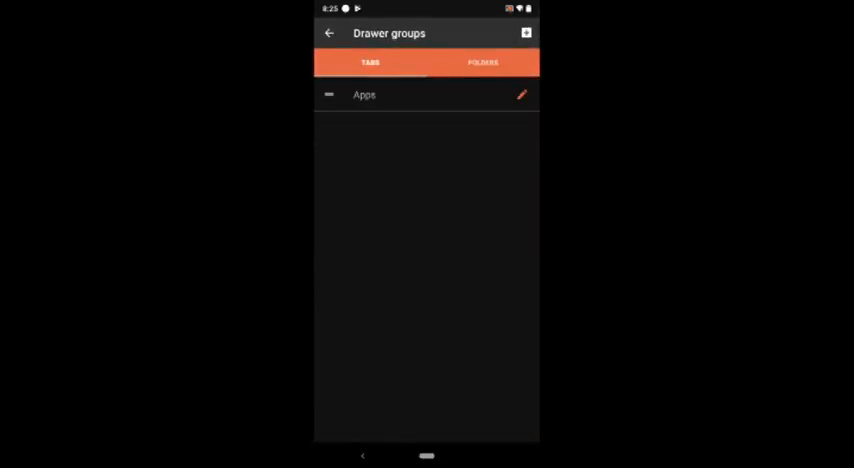
pyautogui.click(526, 32)
pyautogui.write('Busine')
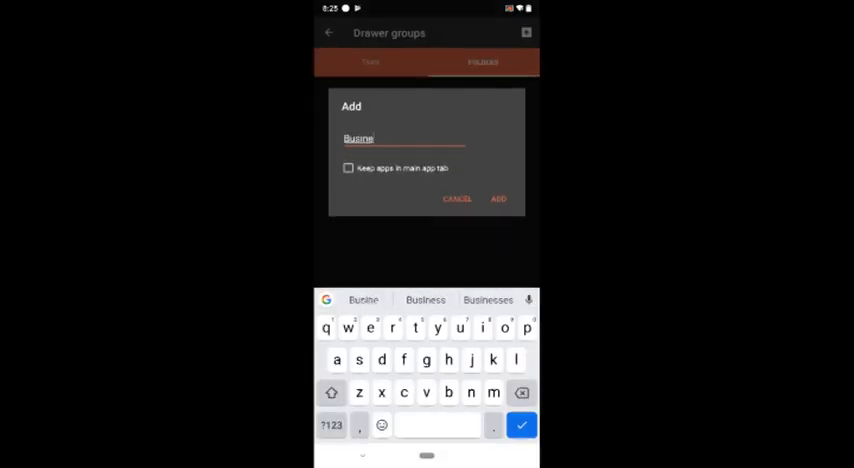
pyautogui.click(498, 198)
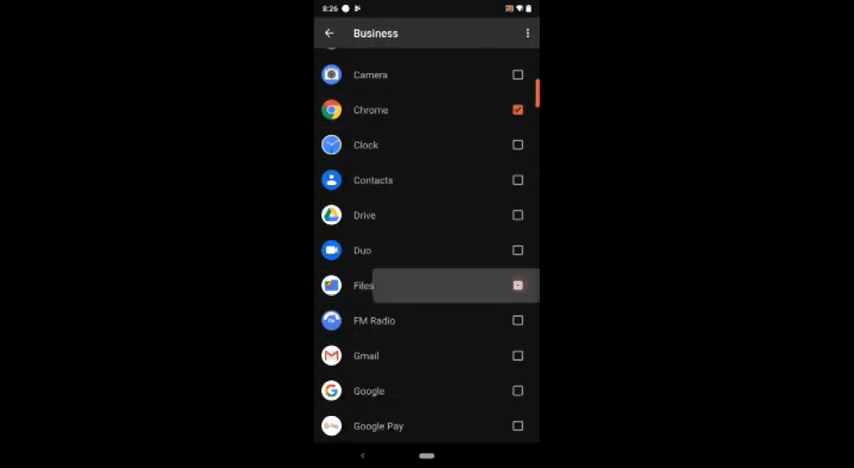
pyautogui.click(328, 32)
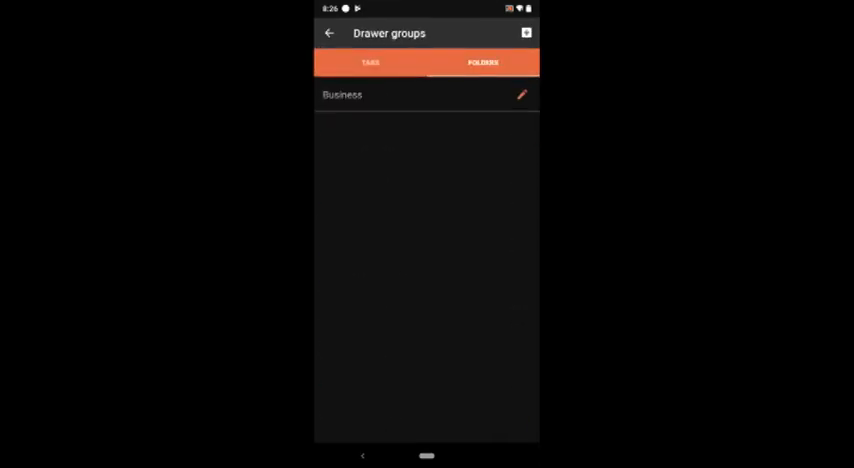
pyautogui.click(370, 62)
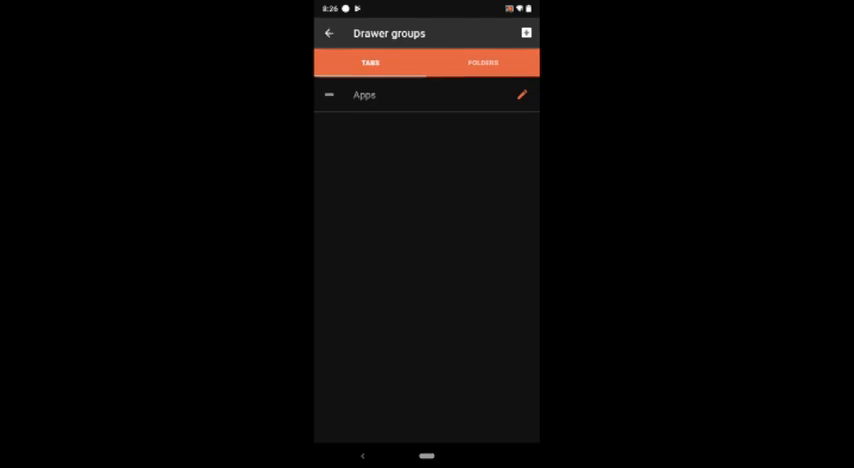
# - Add an Entertainment drawer tab with 'Keep apps in main app tab' enabled
pyautogui.click(524, 32)
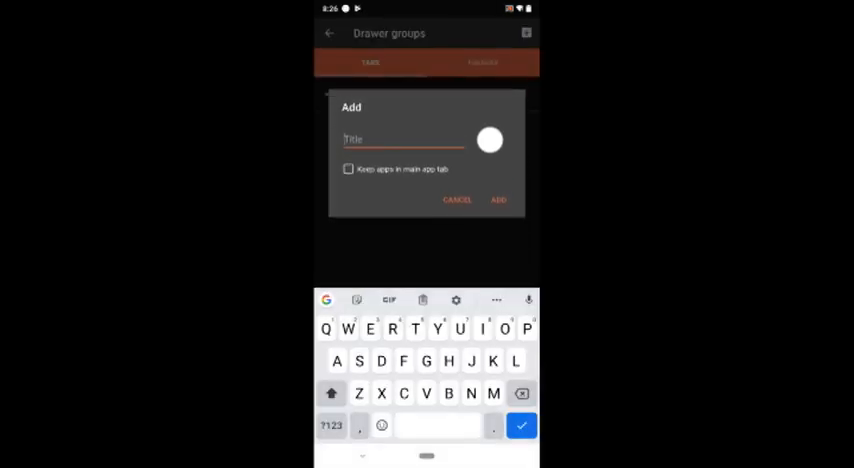
pyautogui.write('Entertainment')
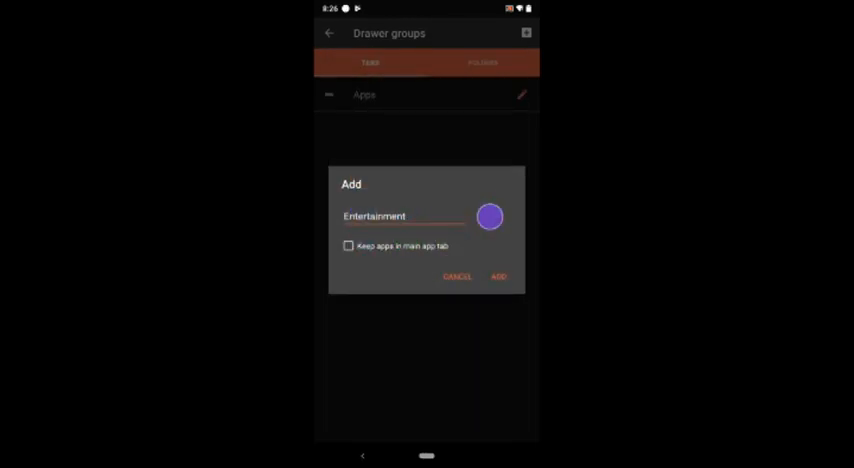
pyautogui.click(348, 246)
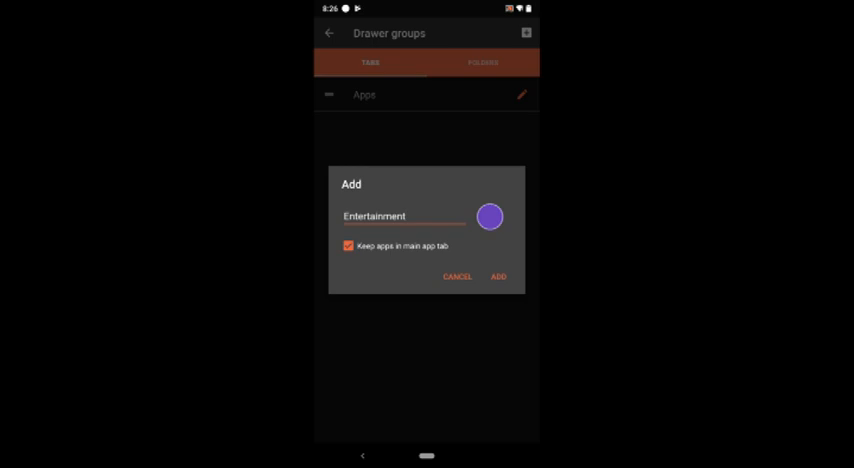
pyautogui.click(498, 276)
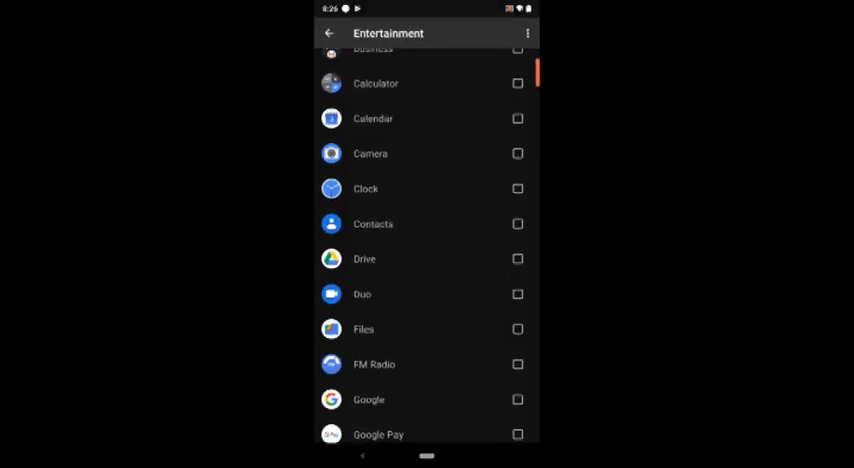
pyautogui.scroll(-3)
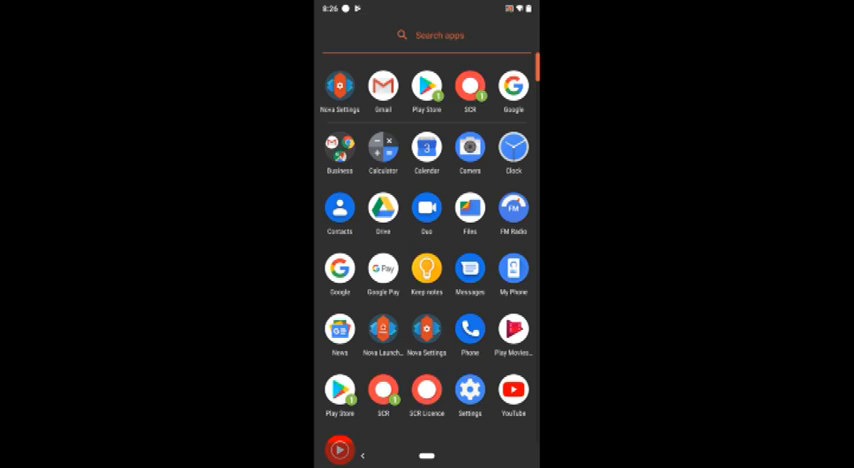
# - Check the app drawer for the Business folder, then return to App drawer settings
pyautogui.scroll(-3)
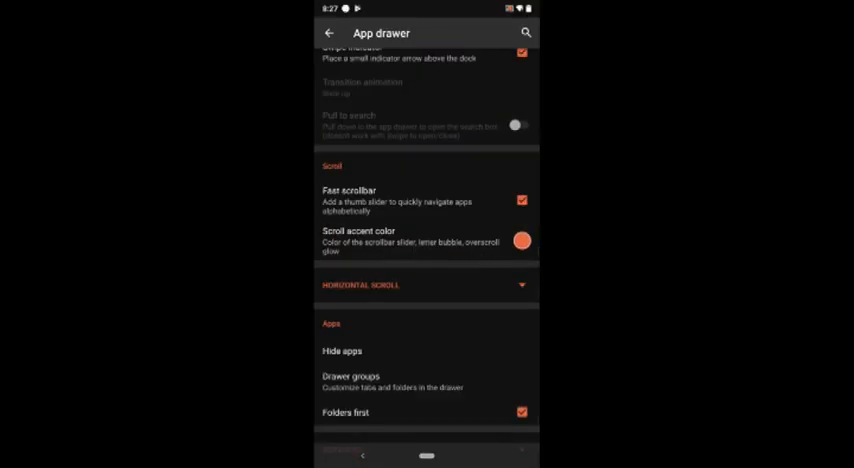
# - Return to Nova Settings and scroll to the Prime, about and support entries
pyautogui.click(330, 32)
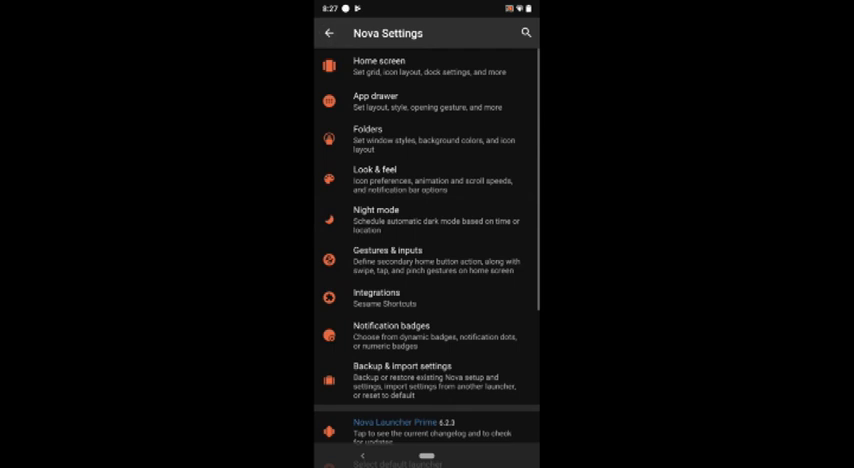
pyautogui.scroll(-3)
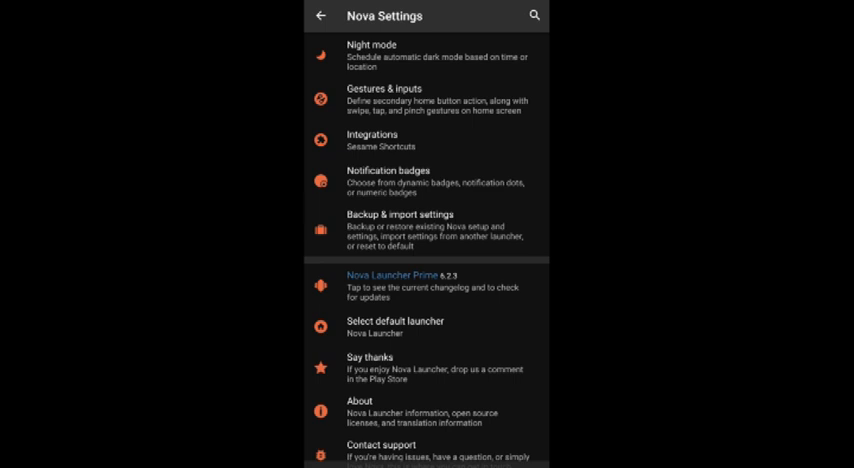
pyautogui.scroll(-3)
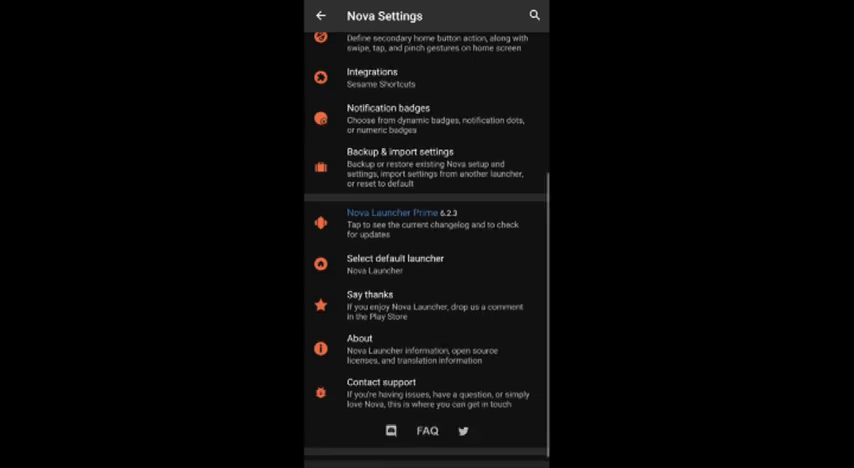